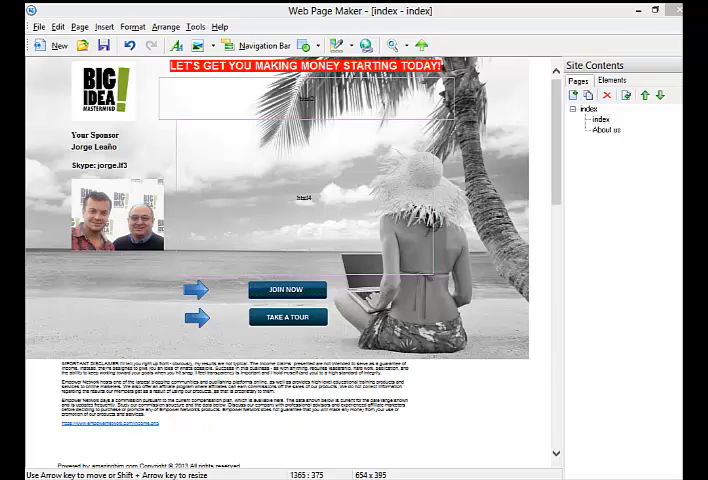
pyautogui.moveTo(528, 382)
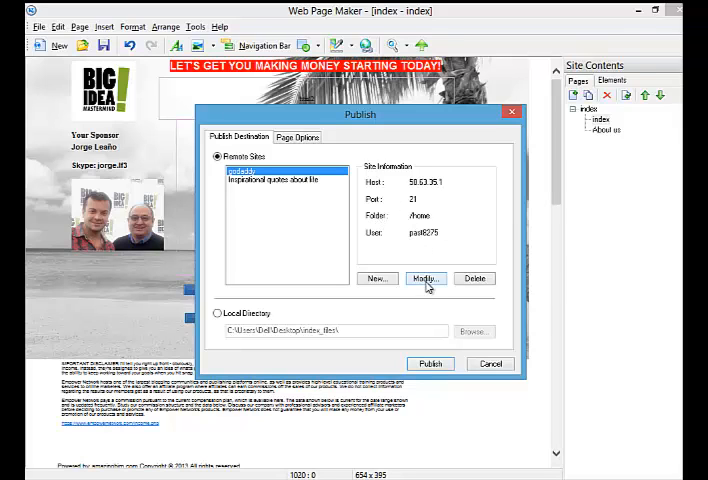
# Rename the remote site profile to 'mazel' in its connection settings and confirm.
pyautogui.click(424, 278)
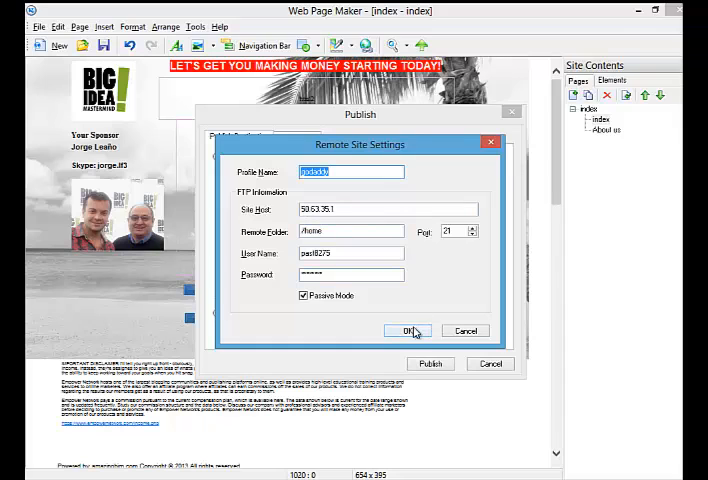
pyautogui.click(404, 330)
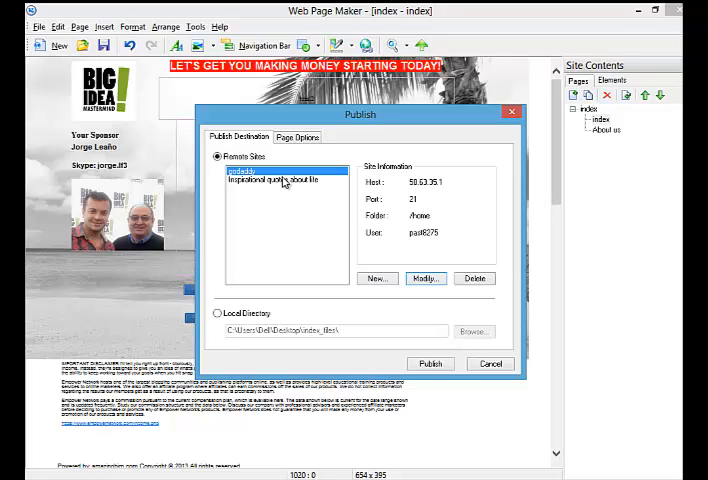
pyautogui.moveTo(296, 208)
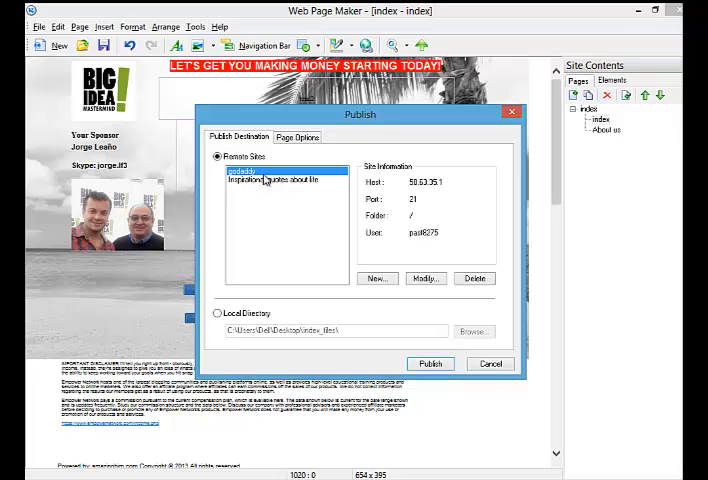
pyautogui.click(424, 278)
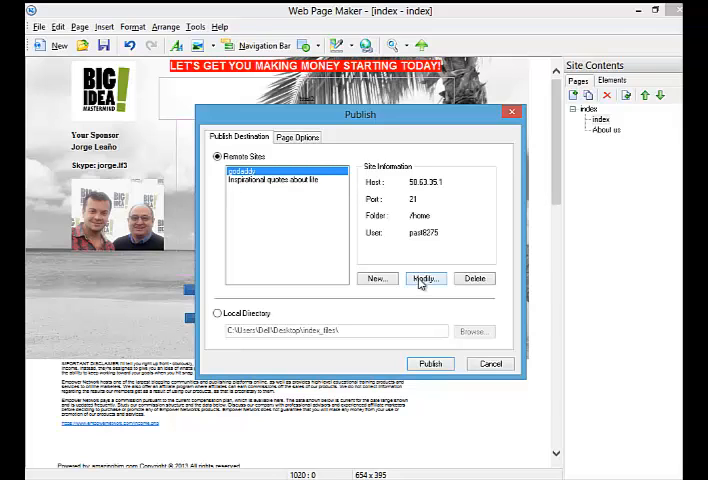
pyautogui.click(424, 278)
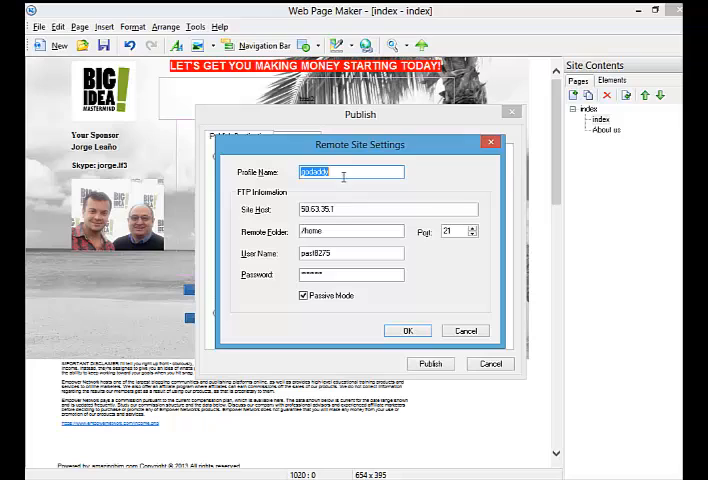
pyautogui.write('mazel')
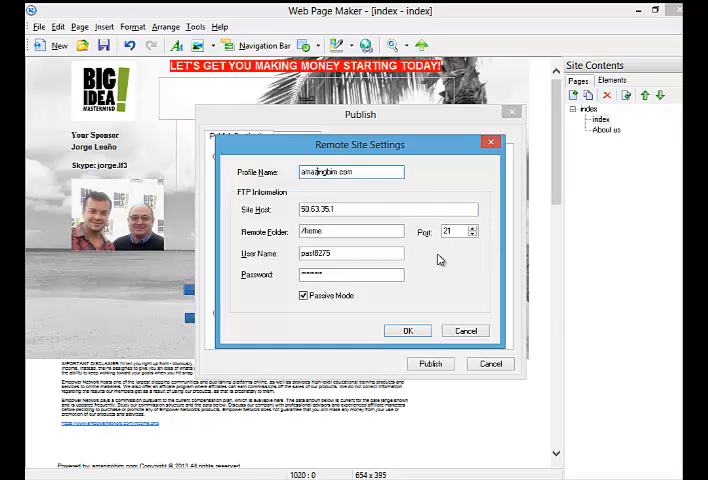
pyautogui.click(406, 330)
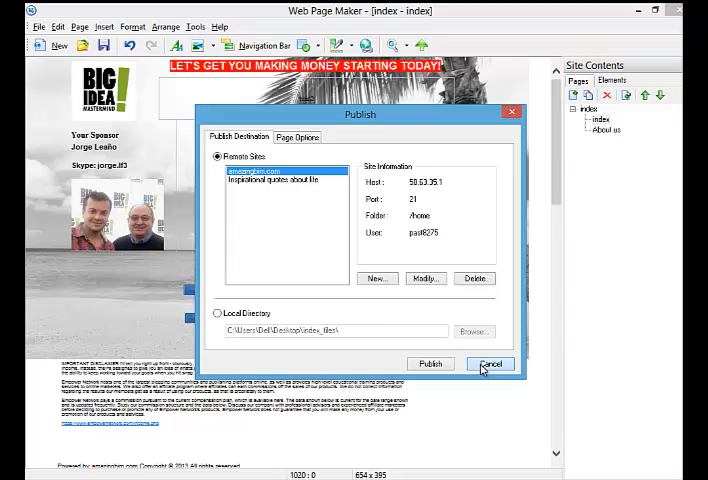
# Leave the Publish dialog without uploading the page.
pyautogui.click(492, 364)
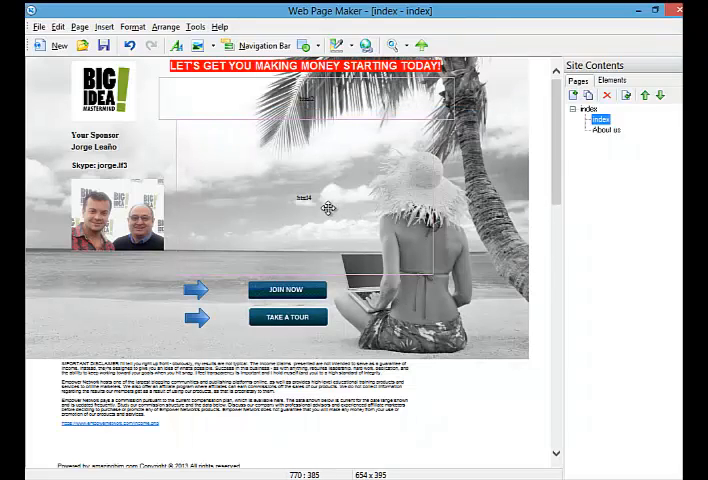
pyautogui.moveTo(140, 212)
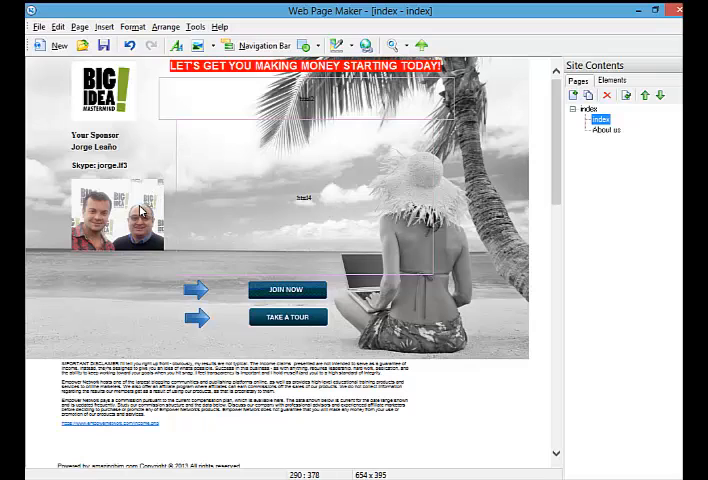
pyautogui.click(116, 212)
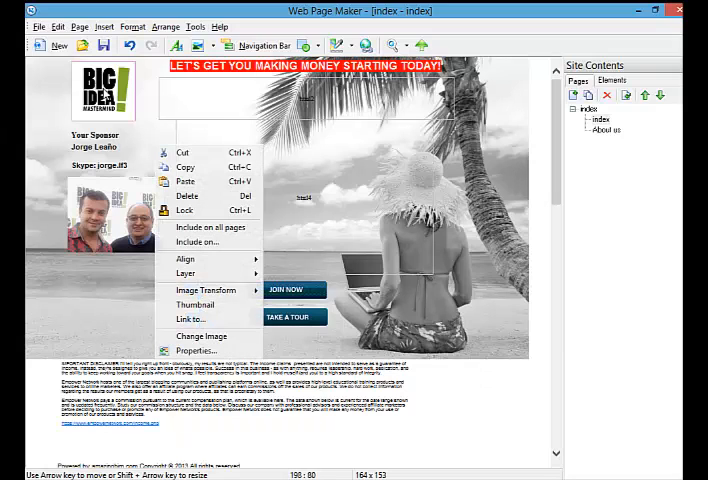
pyautogui.moveTo(192, 318)
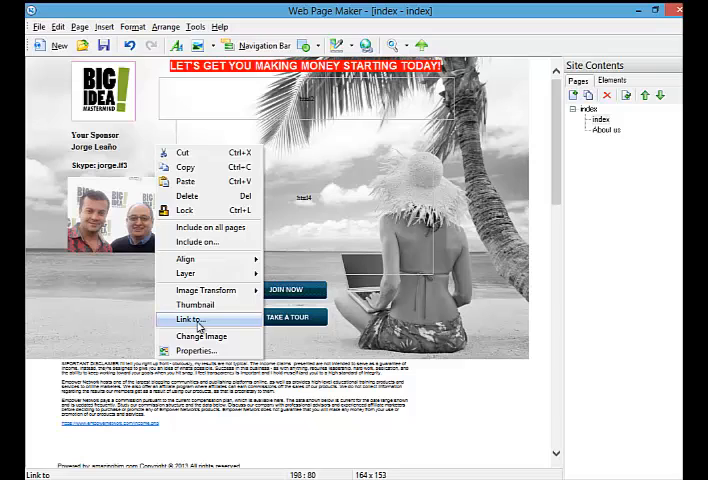
# Link the sponsor photo to Another Web Site with its external URL.
pyautogui.click(192, 318)
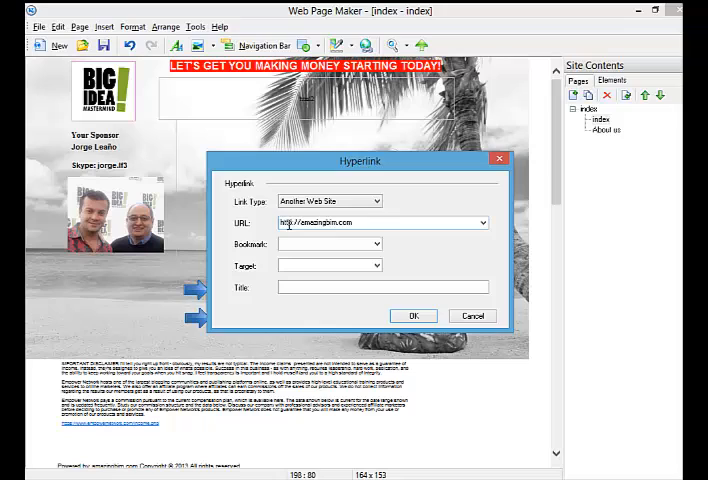
pyautogui.click(376, 200)
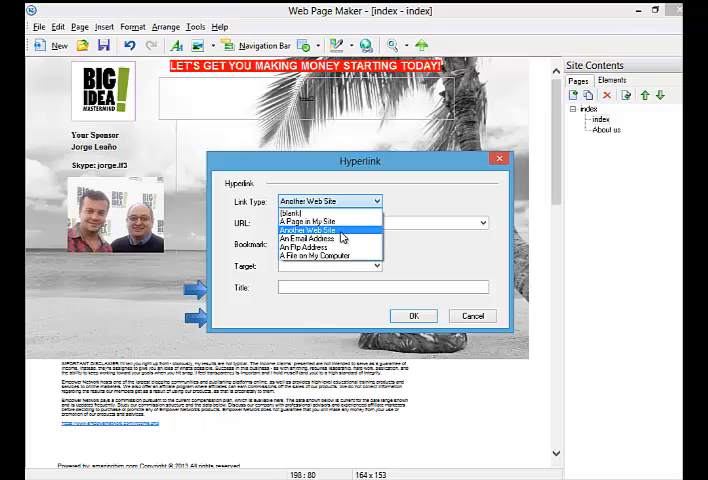
pyautogui.click(310, 228)
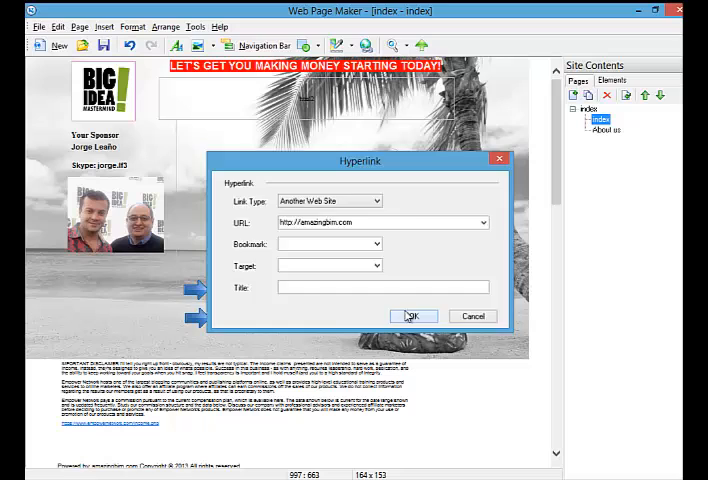
pyautogui.click(412, 316)
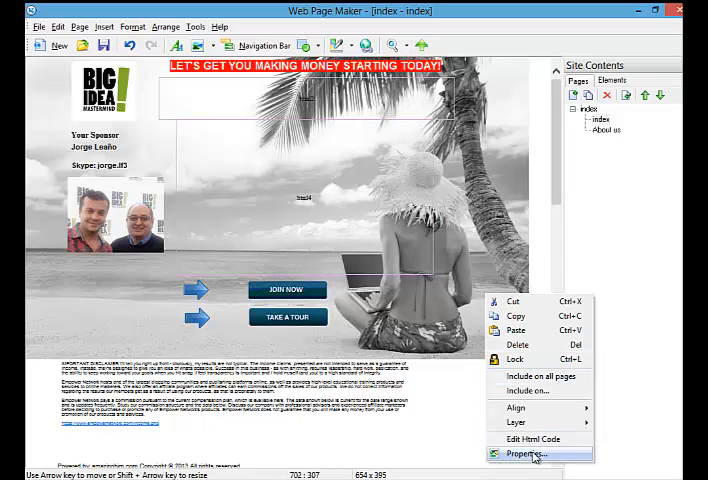
# Confirm the YouTube embed code in the HTML element's Html Code properties.
pyautogui.click(524, 452)
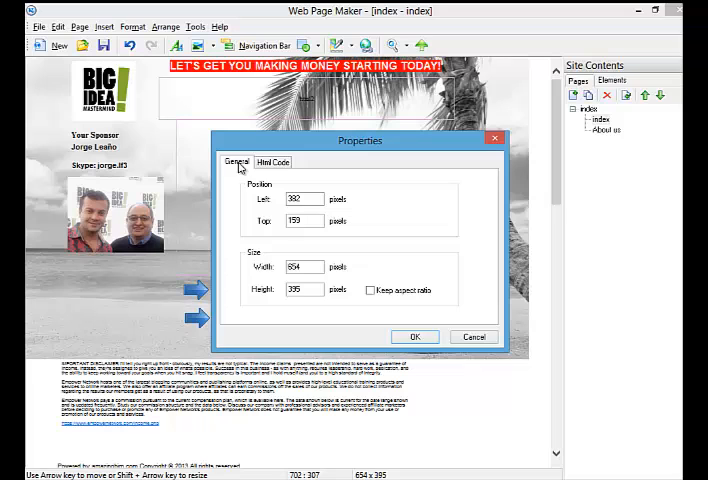
pyautogui.click(414, 336)
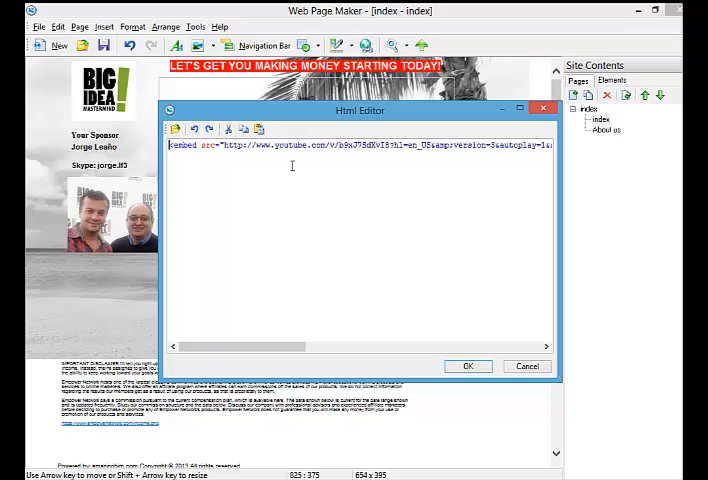
pyautogui.moveTo(468, 366)
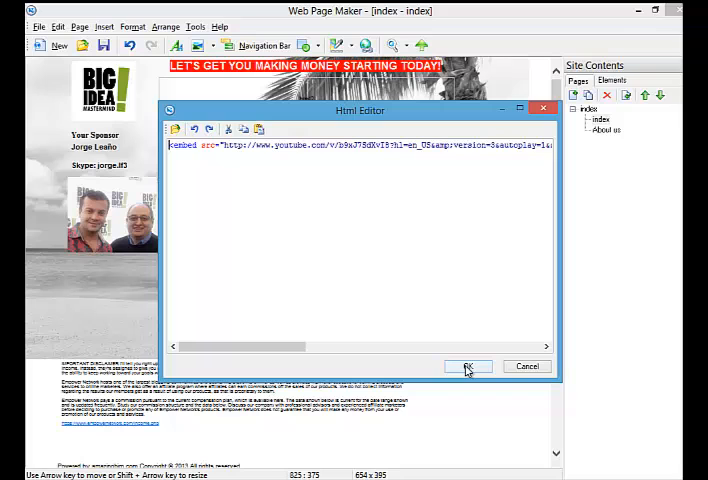
pyautogui.click(466, 366)
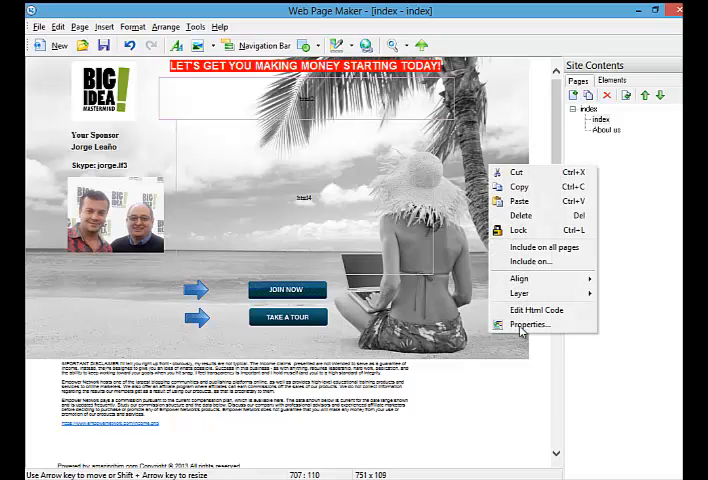
# Confirm the Big Idea Mastermind banner anchor/img code in the HTML element.
pyautogui.click(532, 308)
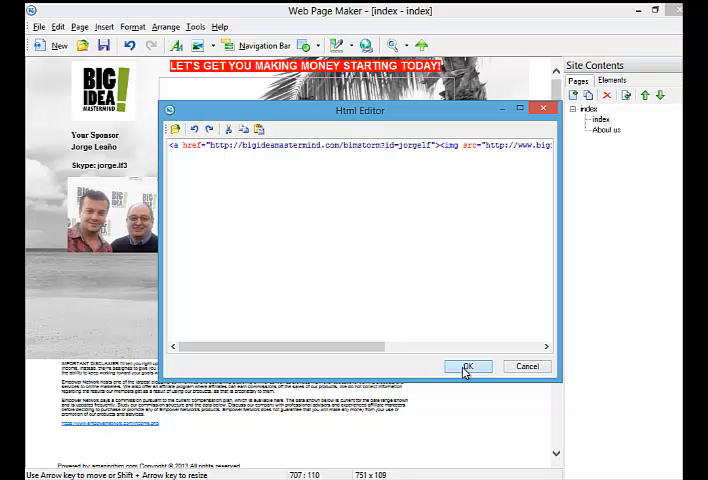
pyautogui.click(466, 364)
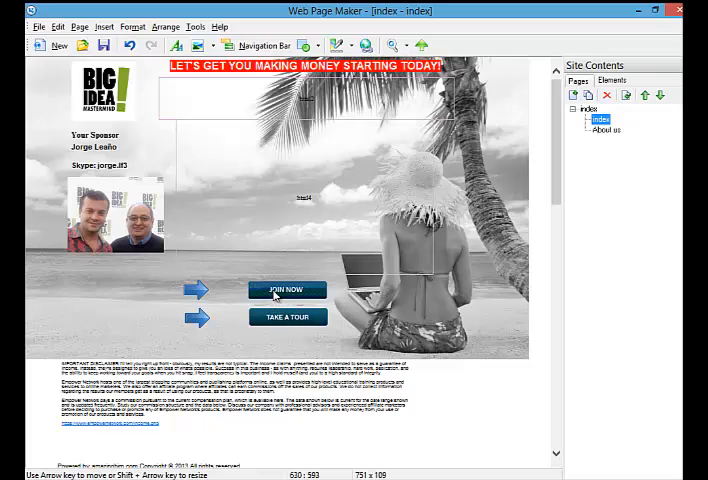
pyautogui.click(288, 316)
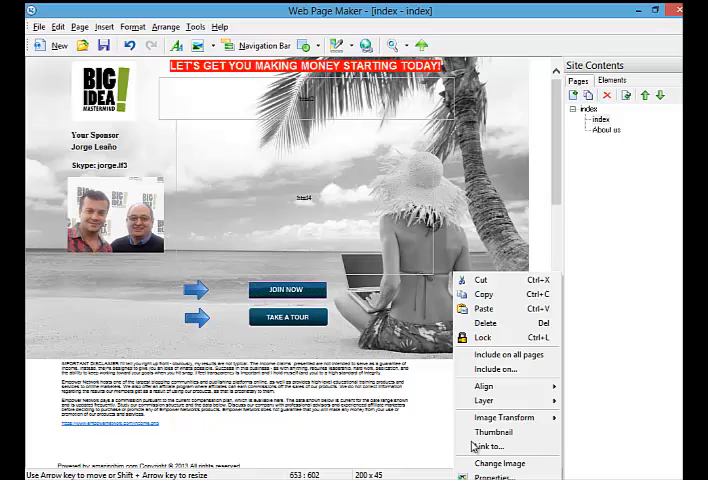
# Link JOIN NOW to its external URL and TAKE A TOUR to the About us page.
pyautogui.click(488, 446)
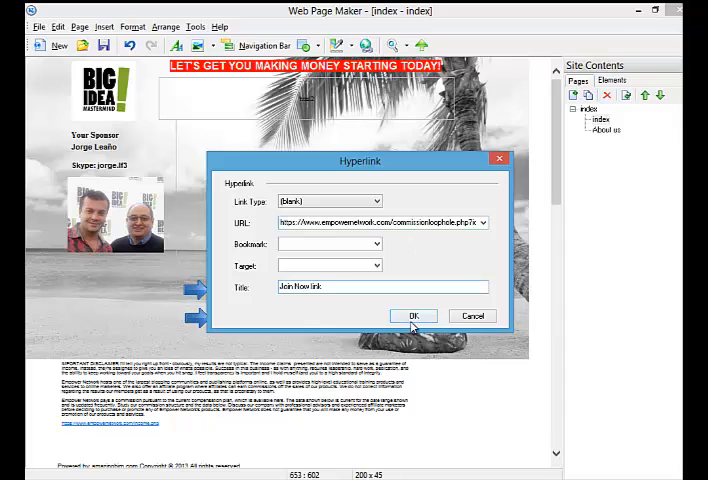
pyautogui.click(412, 316)
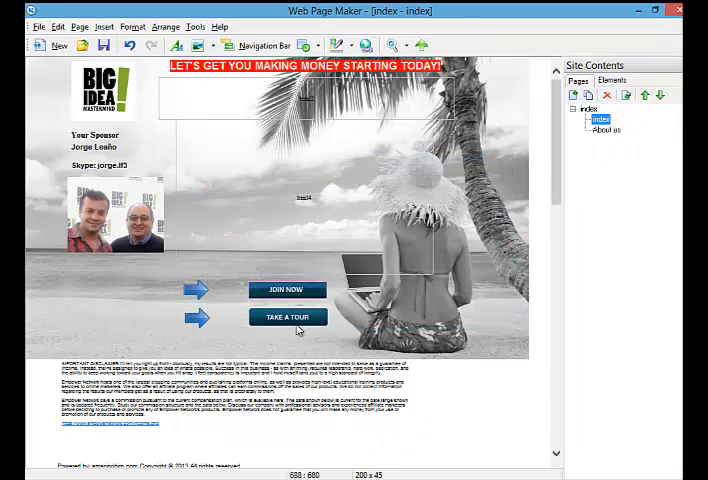
pyautogui.rightClick(288, 316)
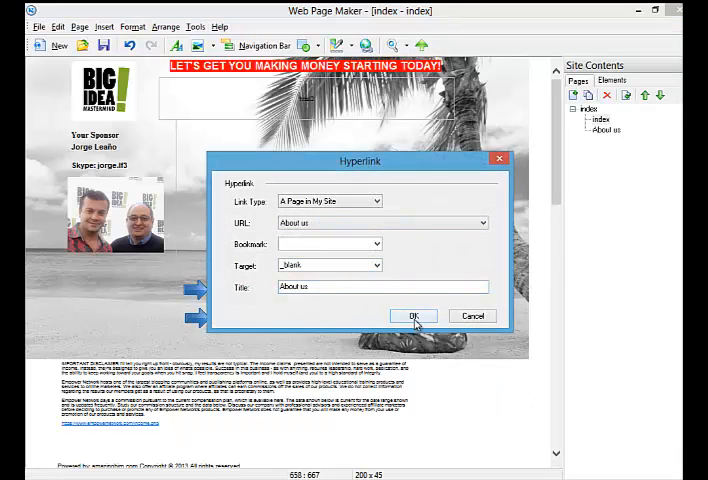
pyautogui.click(412, 316)
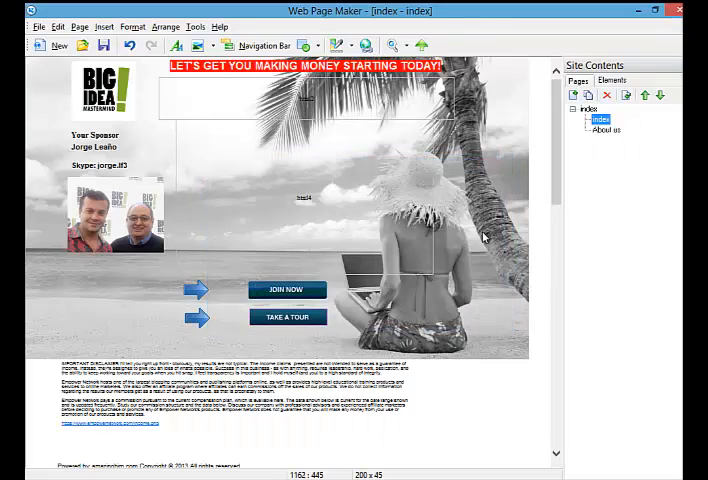
pyautogui.moveTo(616, 138)
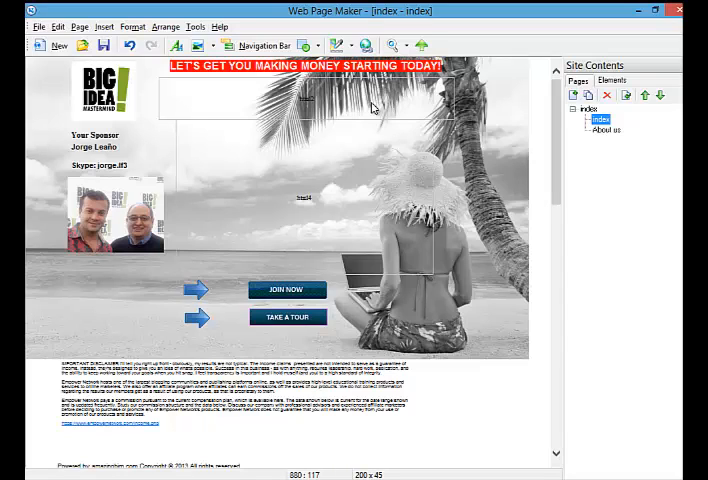
pyautogui.moveTo(378, 108)
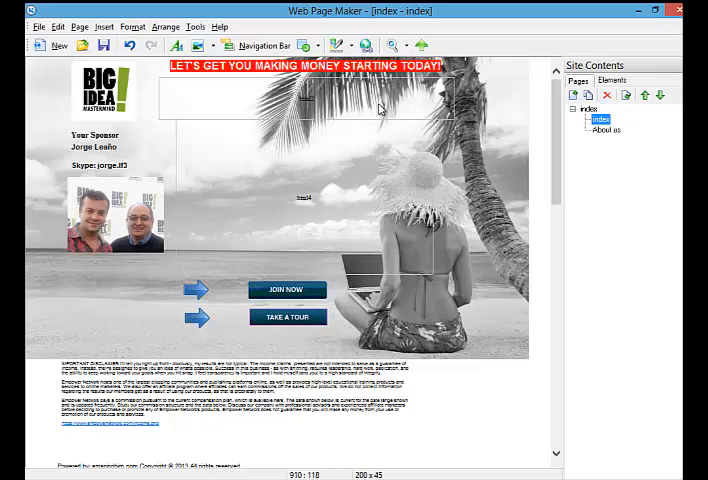
pyautogui.moveTo(92, 248)
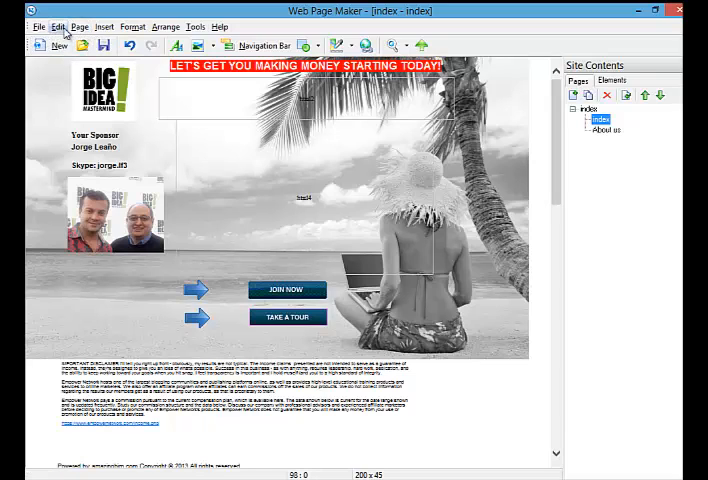
# Insert a button clip-art image from the library beside the JOIN NOW arrows.
pyautogui.click(104, 26)
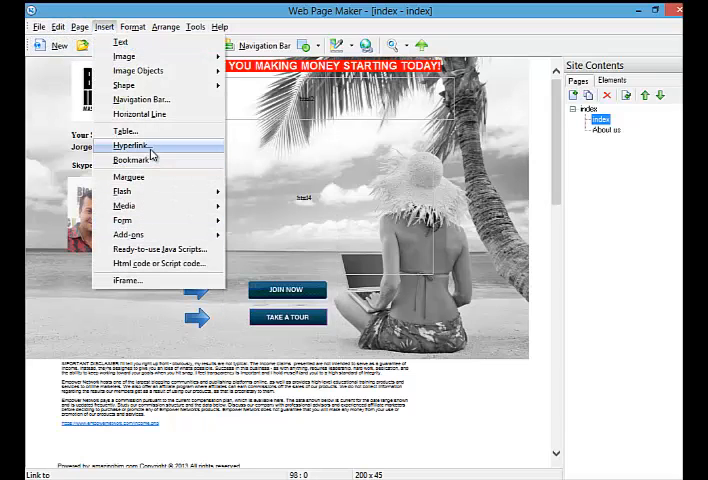
pyautogui.moveTo(124, 56)
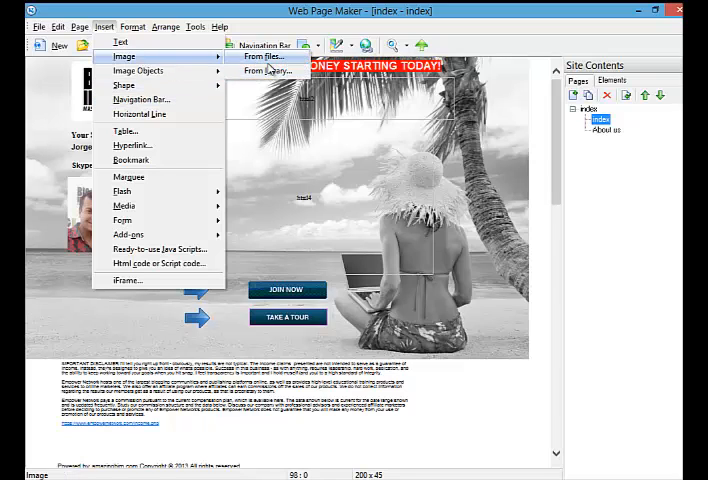
pyautogui.click(268, 72)
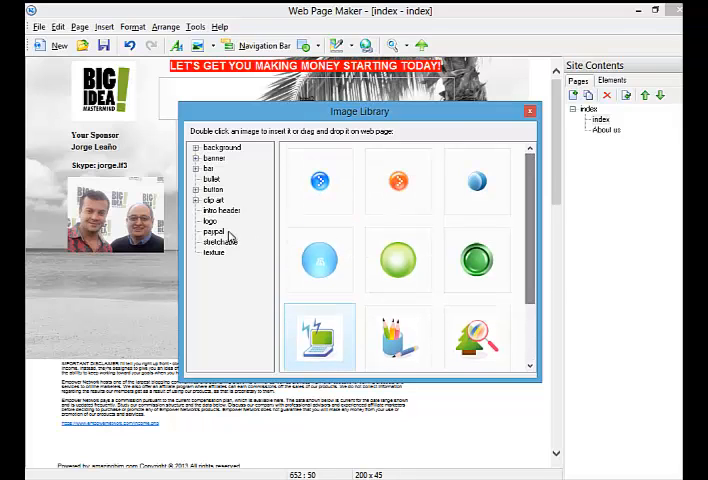
pyautogui.click(210, 232)
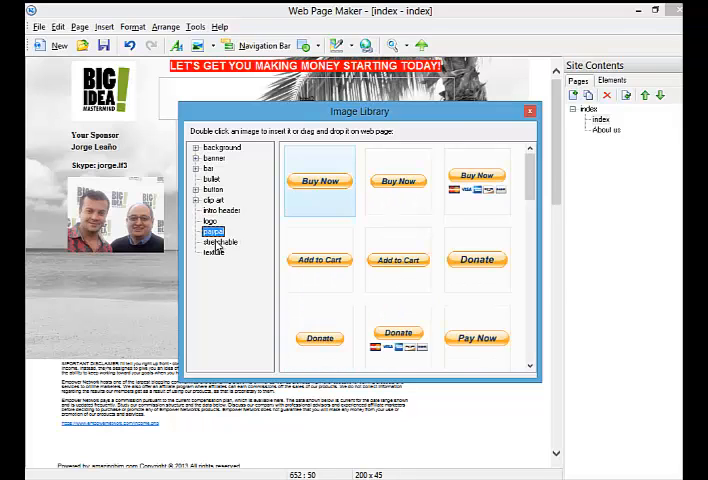
pyautogui.click(222, 210)
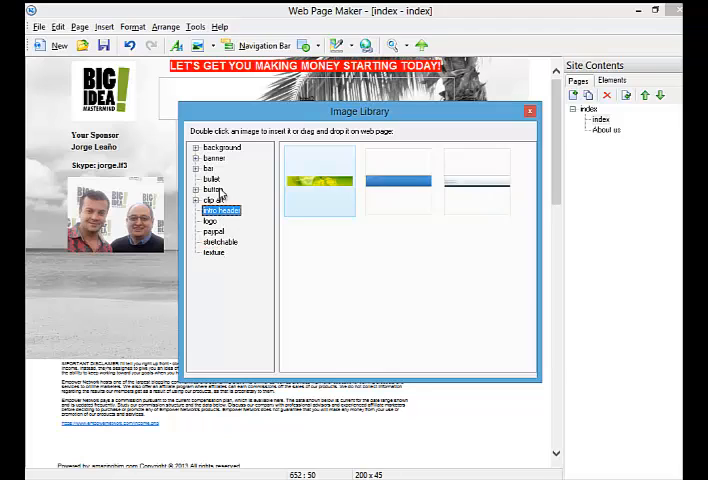
pyautogui.click(212, 190)
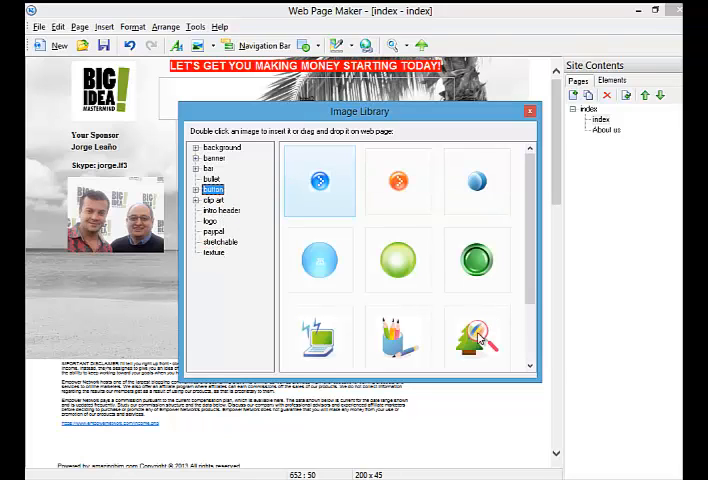
pyautogui.click(320, 336)
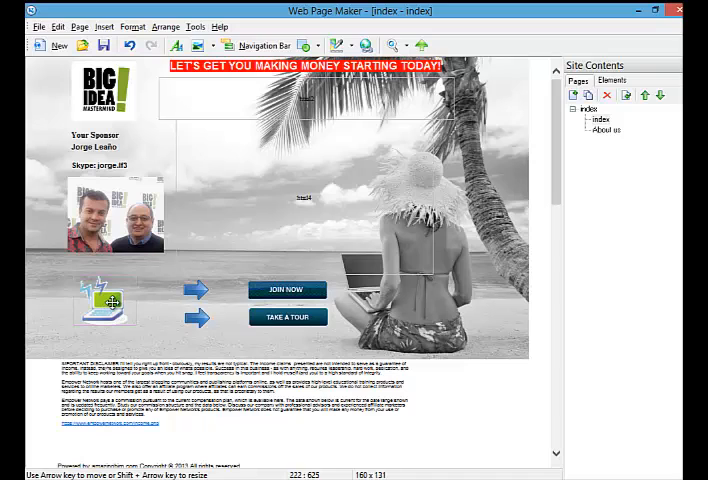
# Start a Link to... hyperlink on the new clip-art image.
pyautogui.rightClick(104, 304)
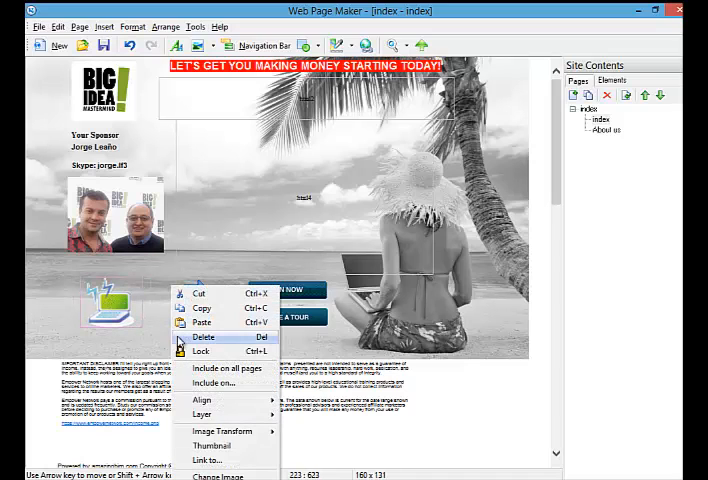
pyautogui.moveTo(208, 460)
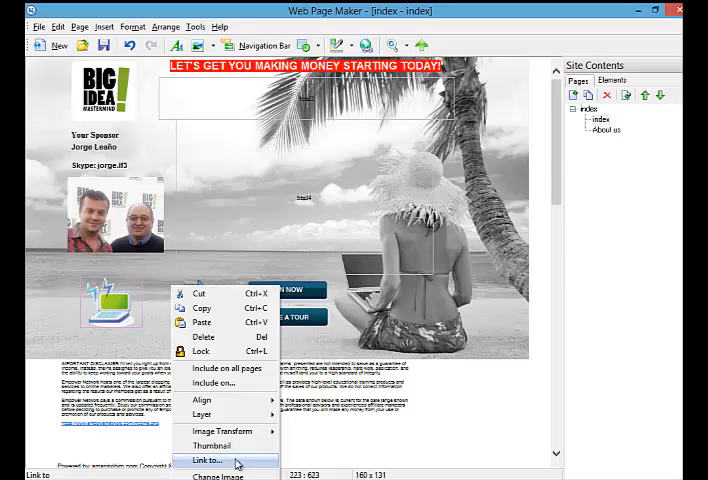
pyautogui.click(208, 460)
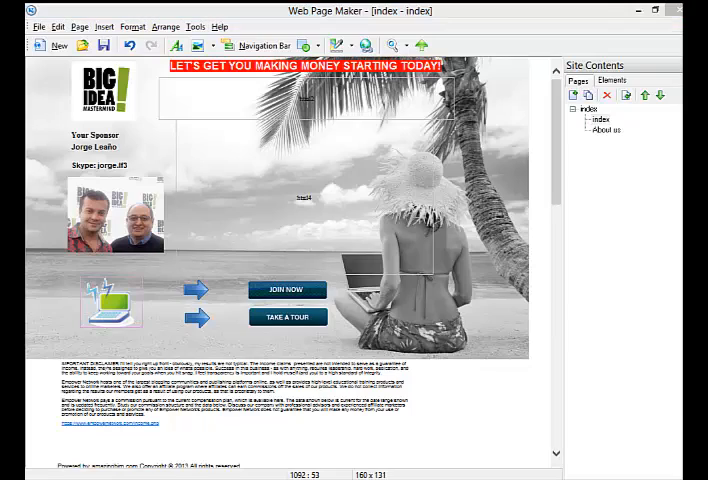
# Preview the landing page in the browser and scroll past the banner and video.
pyautogui.click(422, 44)
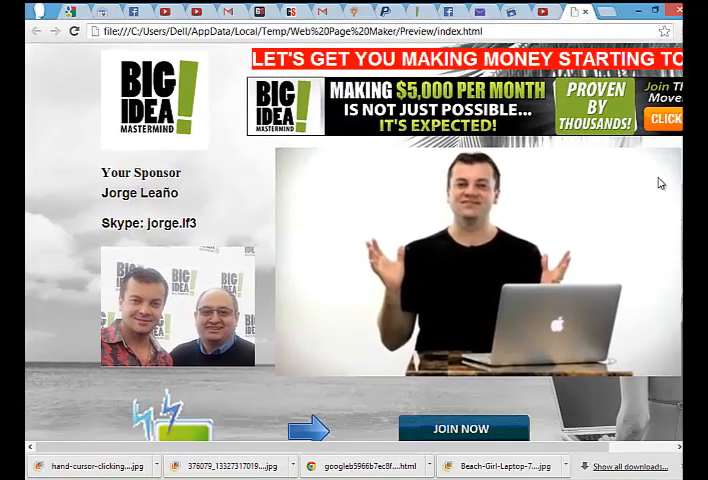
pyautogui.scroll(-3)
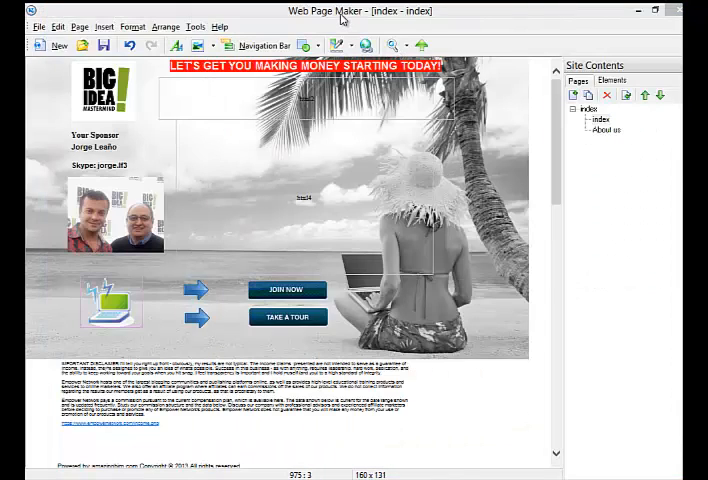
pyautogui.moveTo(440, 182)
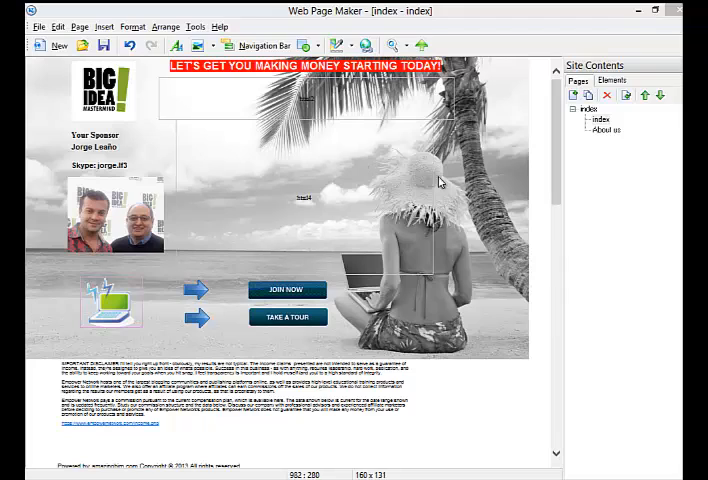
pyautogui.moveTo(432, 198)
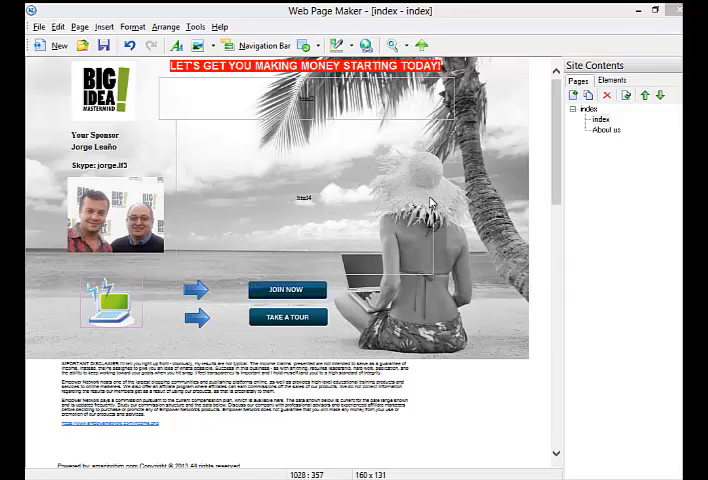
pyautogui.moveTo(410, 170)
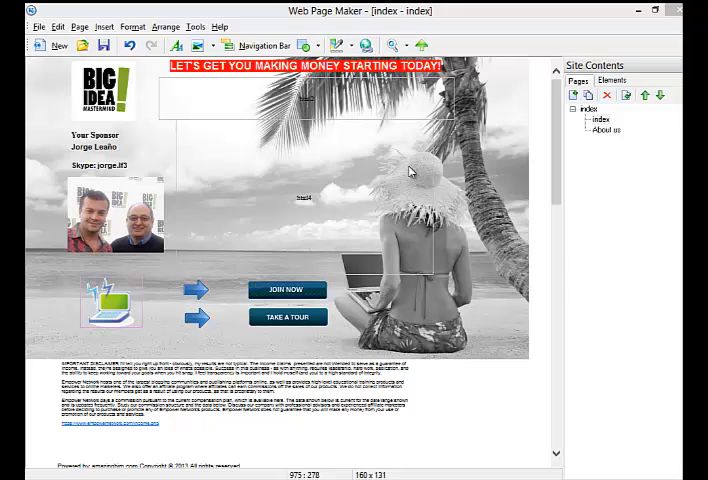
pyautogui.moveTo(558, 344)
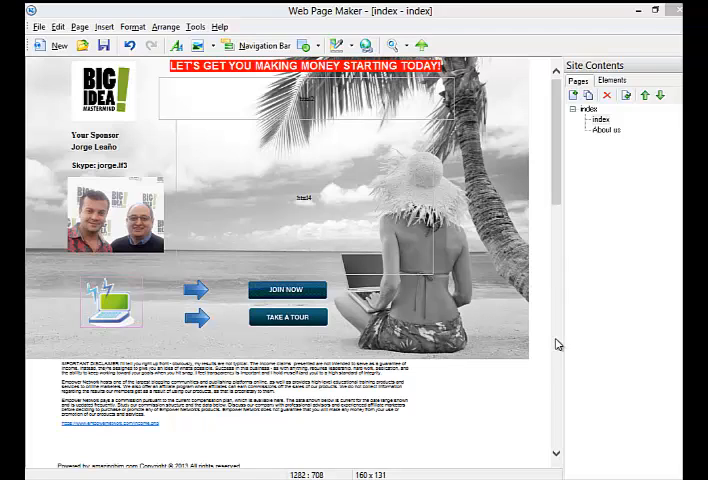
pyautogui.moveTo(524, 366)
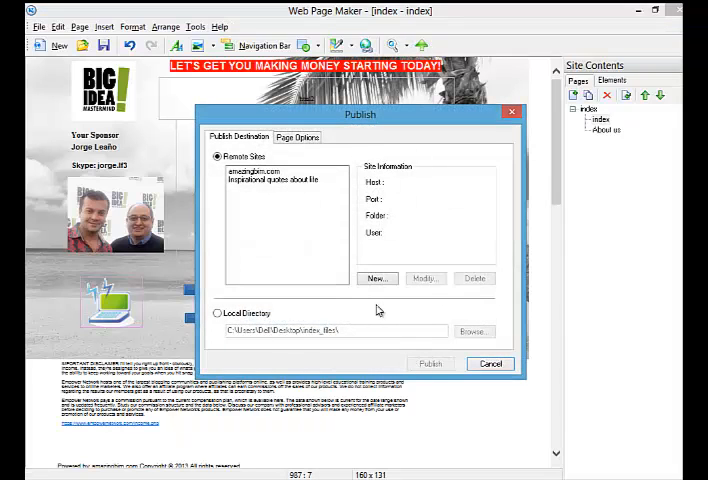
# Publish the site to the first remote site profile.
pyautogui.click(262, 170)
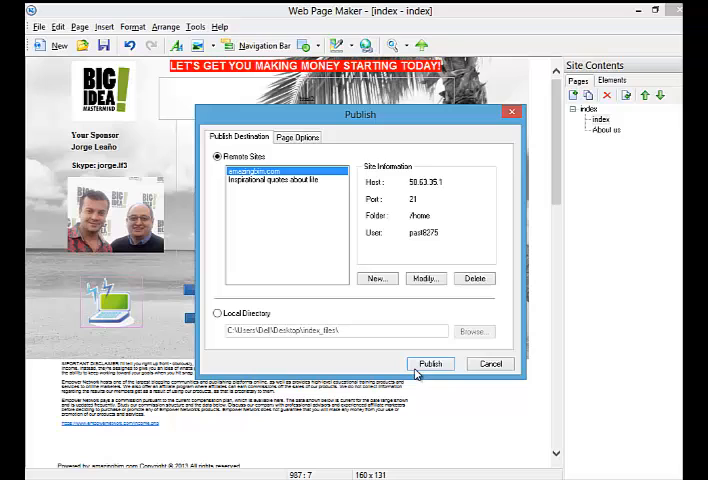
pyautogui.click(430, 364)
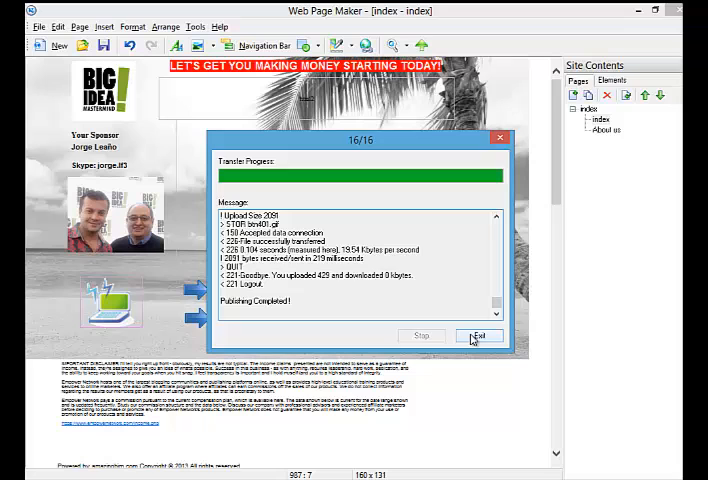
# Close the Transfer Progress window after Publishing Completed.
pyautogui.click(478, 336)
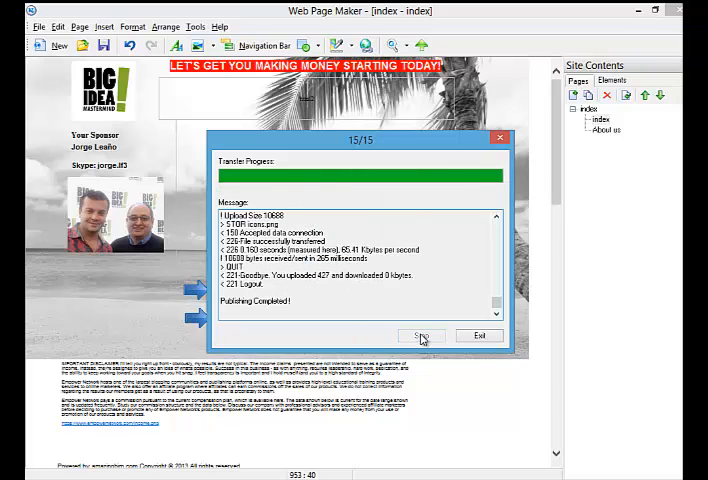
pyautogui.click(422, 336)
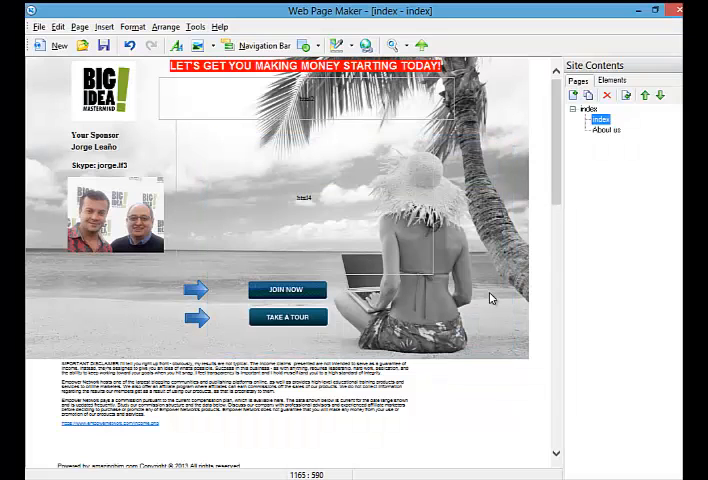
pyautogui.moveTo(490, 302)
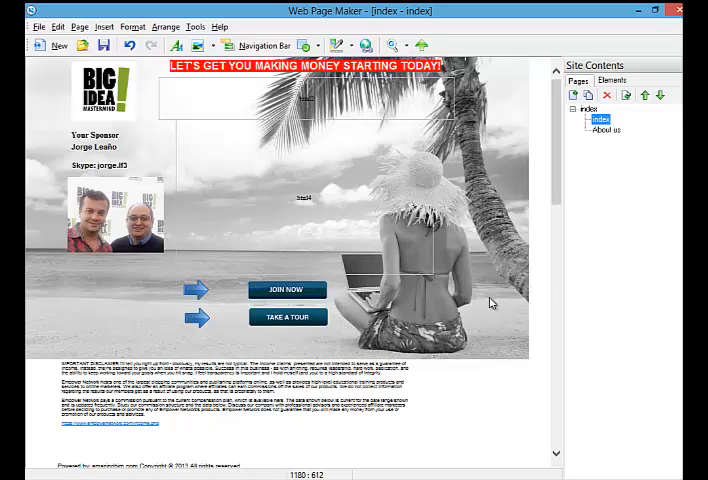
pyautogui.moveTo(490, 304)
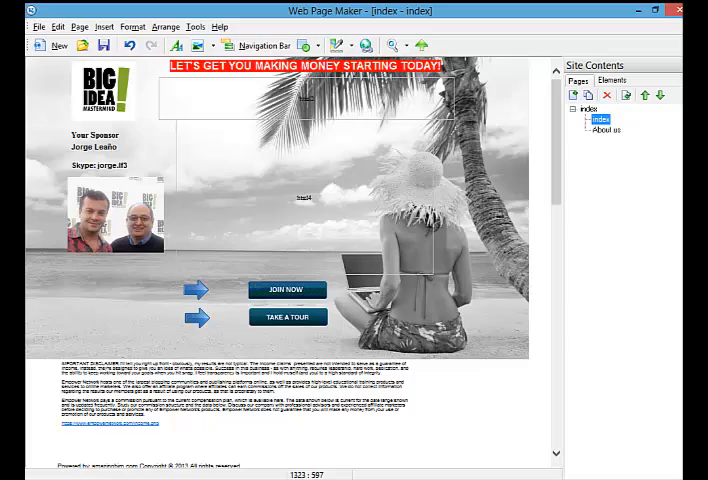